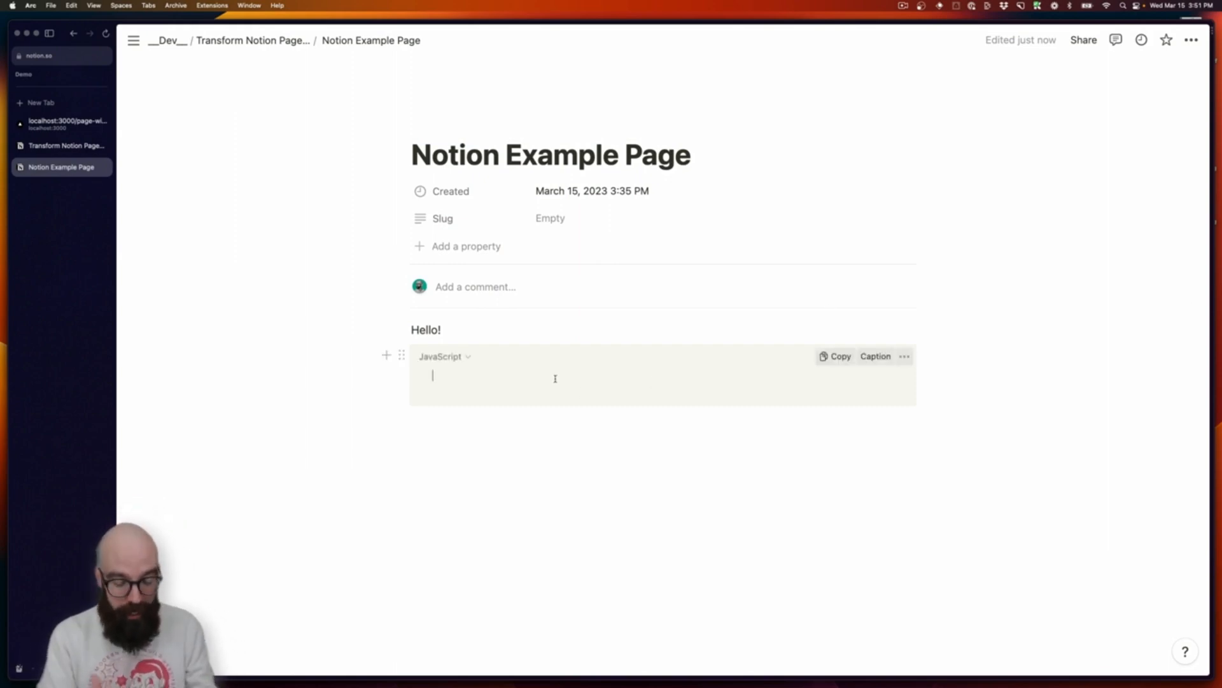
pyautogui.write('const')
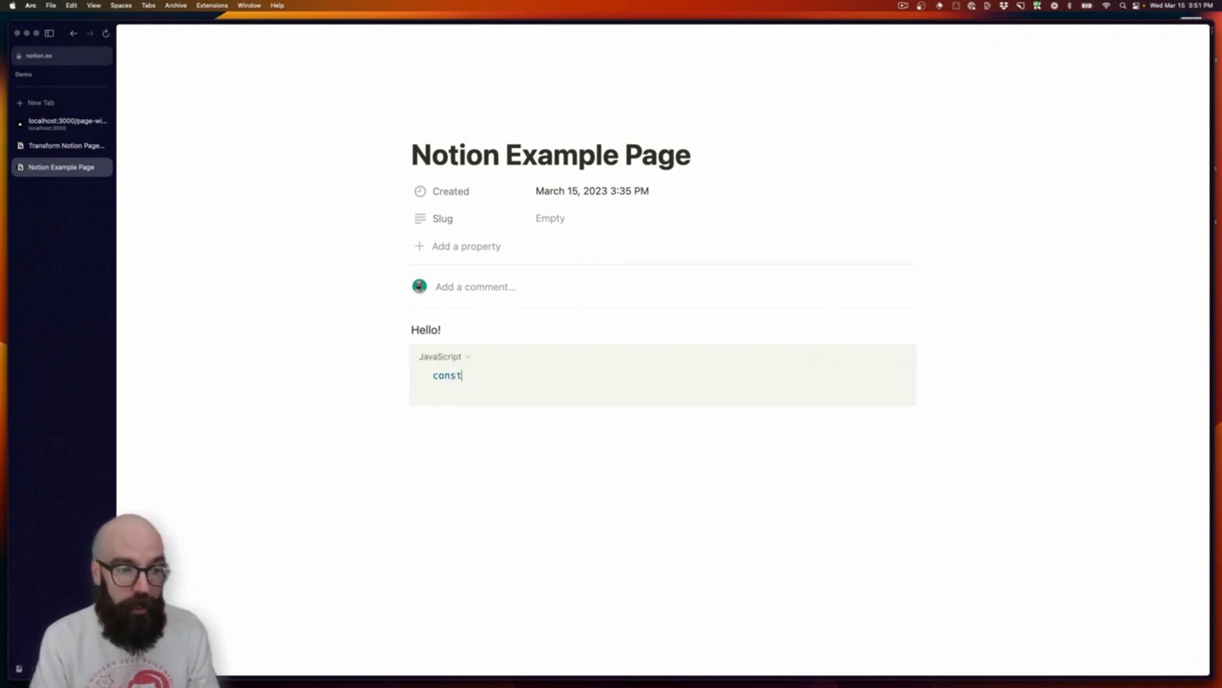
pyautogui.write('hello =')
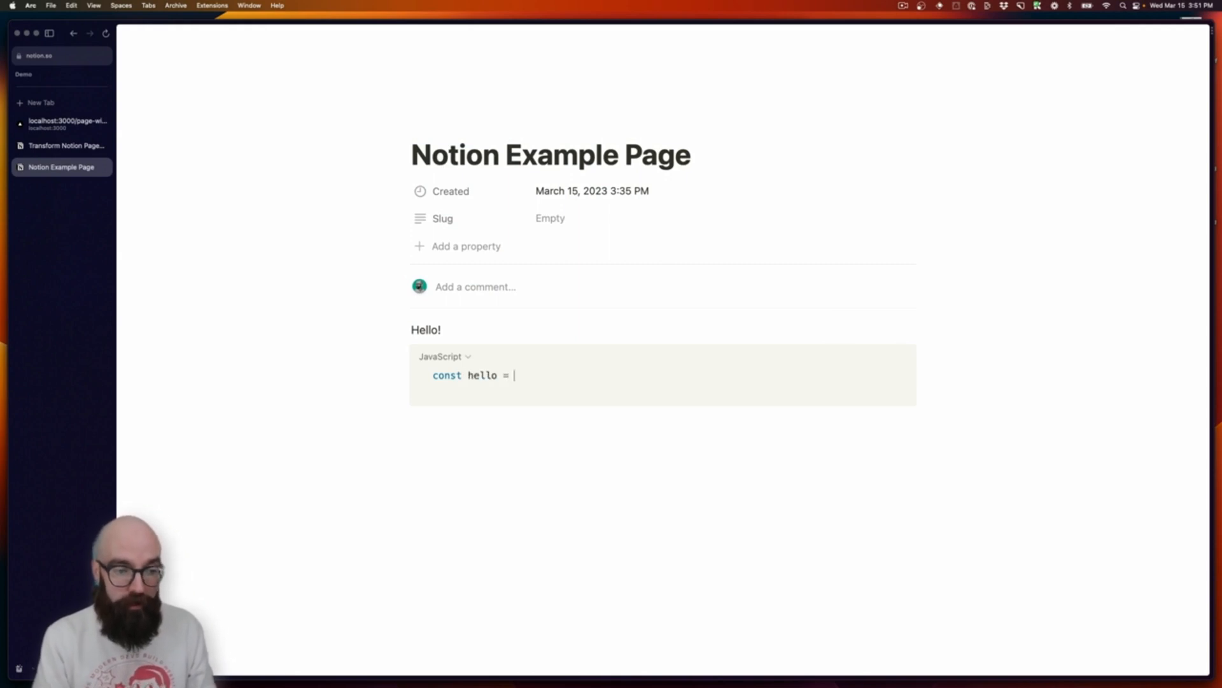
pyautogui.write('"world"')
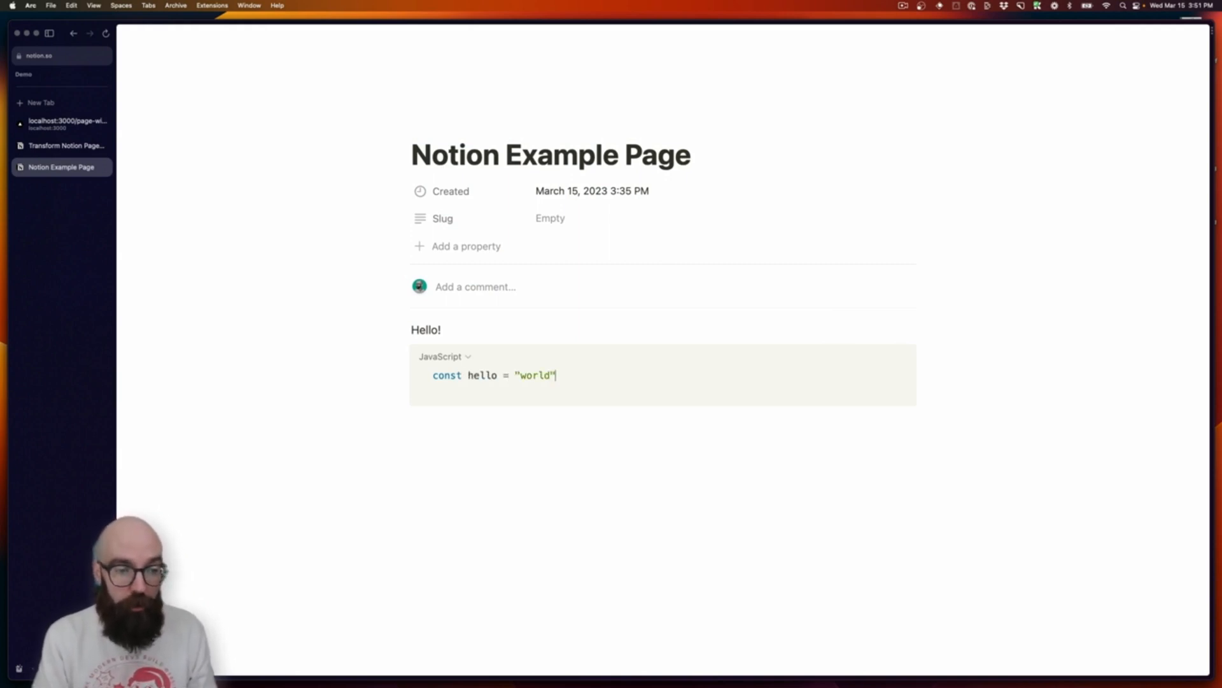